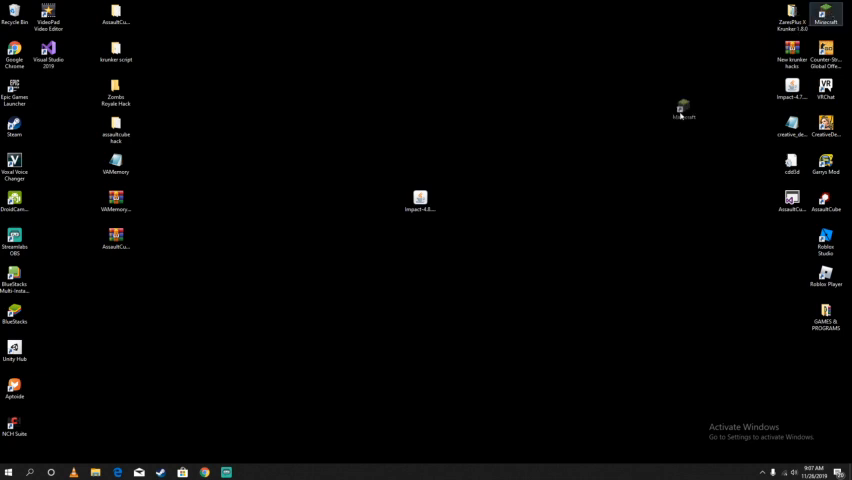
Step: Move the Minecraft shortcut from the top-right to the desktop centre beside the Impact file
drag(683, 108, 454, 200)
text(TLAUNCHER)
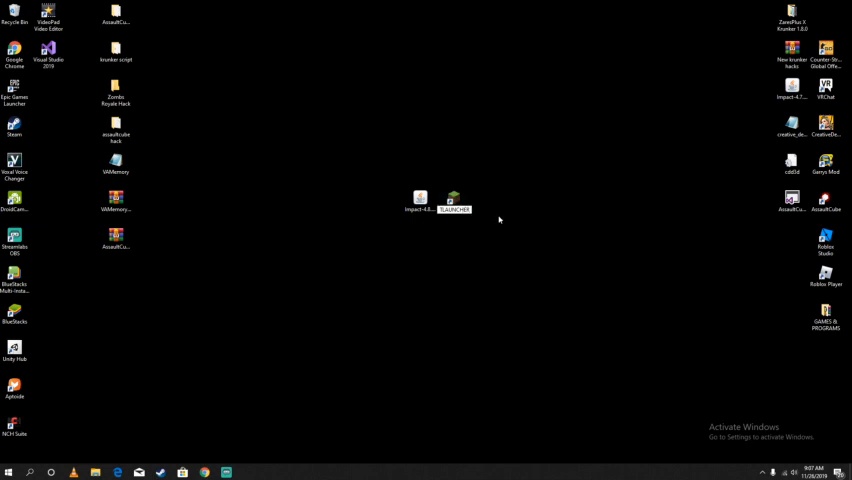
Step: Confirm the shortcut's new name TLAUNCHER by clicking the desktop
click(454, 200)
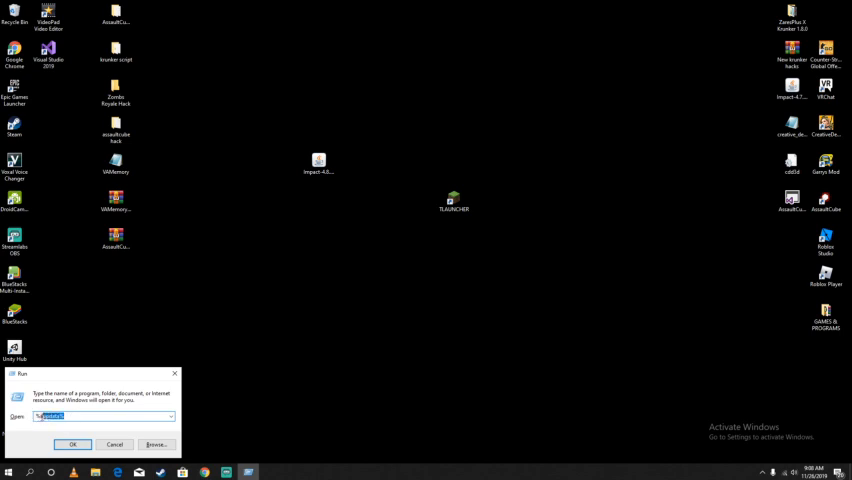
Step: Enter %appdata% in the Run box and submit it
text(%appdata%)
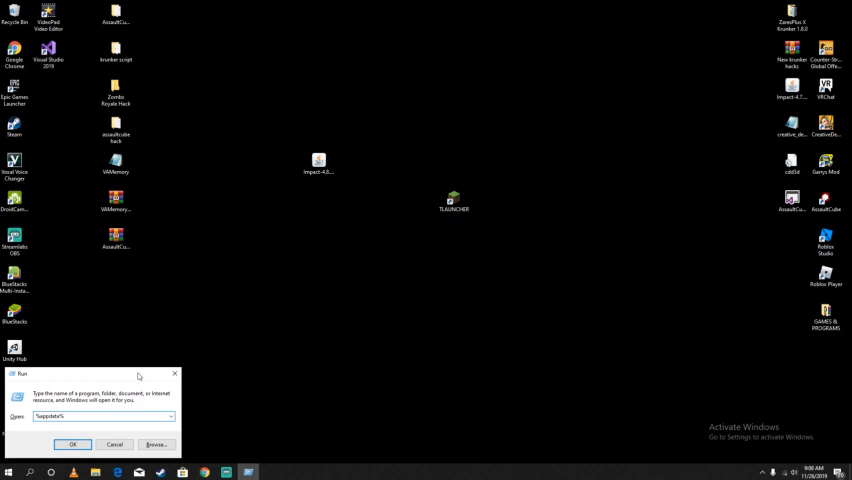
drag(90, 373, 268, 257)
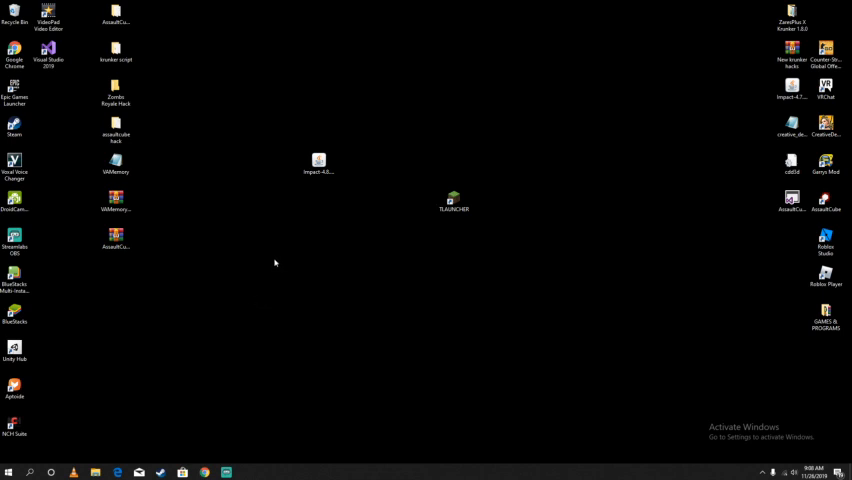
Step: Select and open the .minecraft folder in AppData Roaming
click(95, 471)
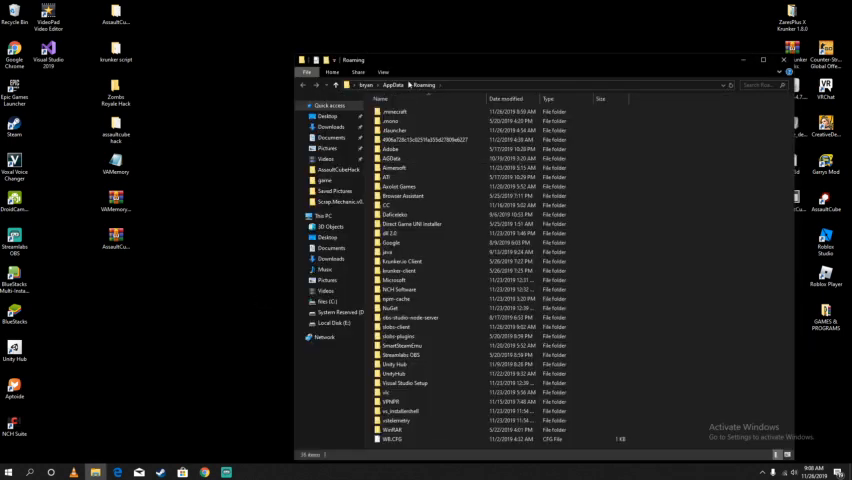
click(398, 111)
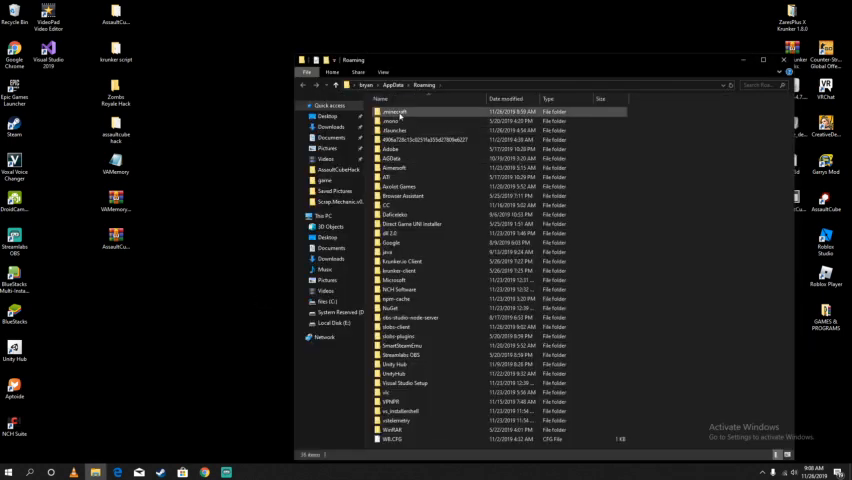
double_click(400, 111)
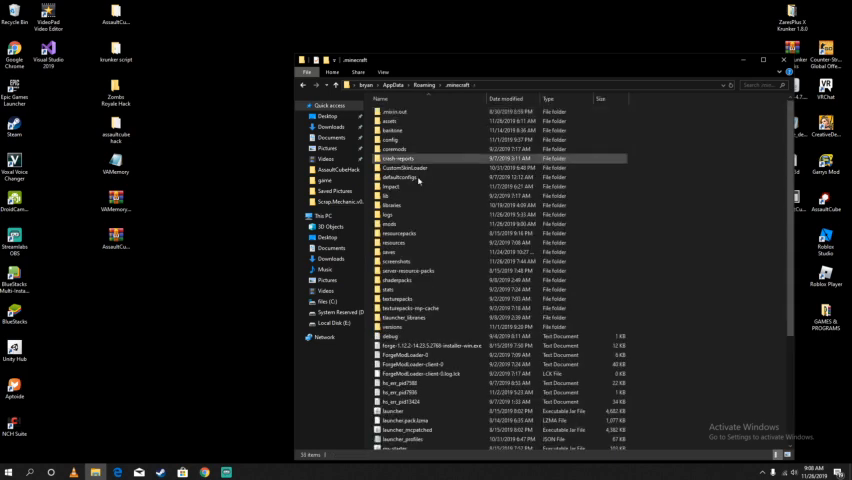
mouse_move(400, 177)
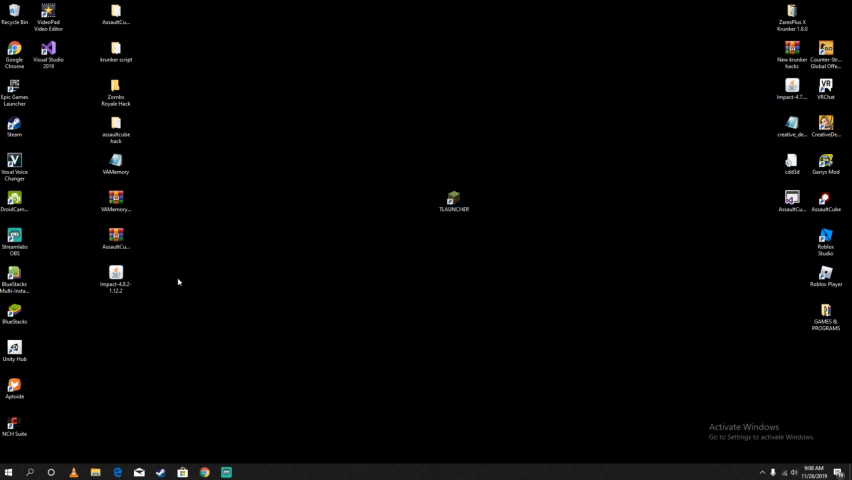
mouse_move(562, 104)
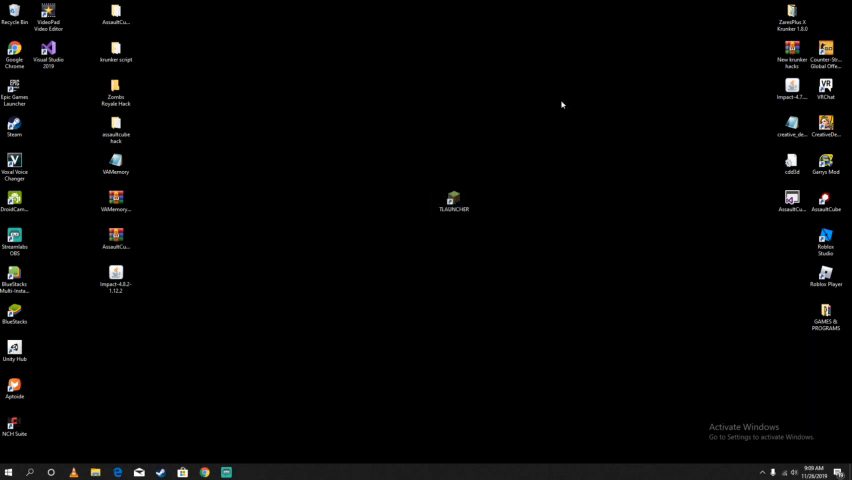